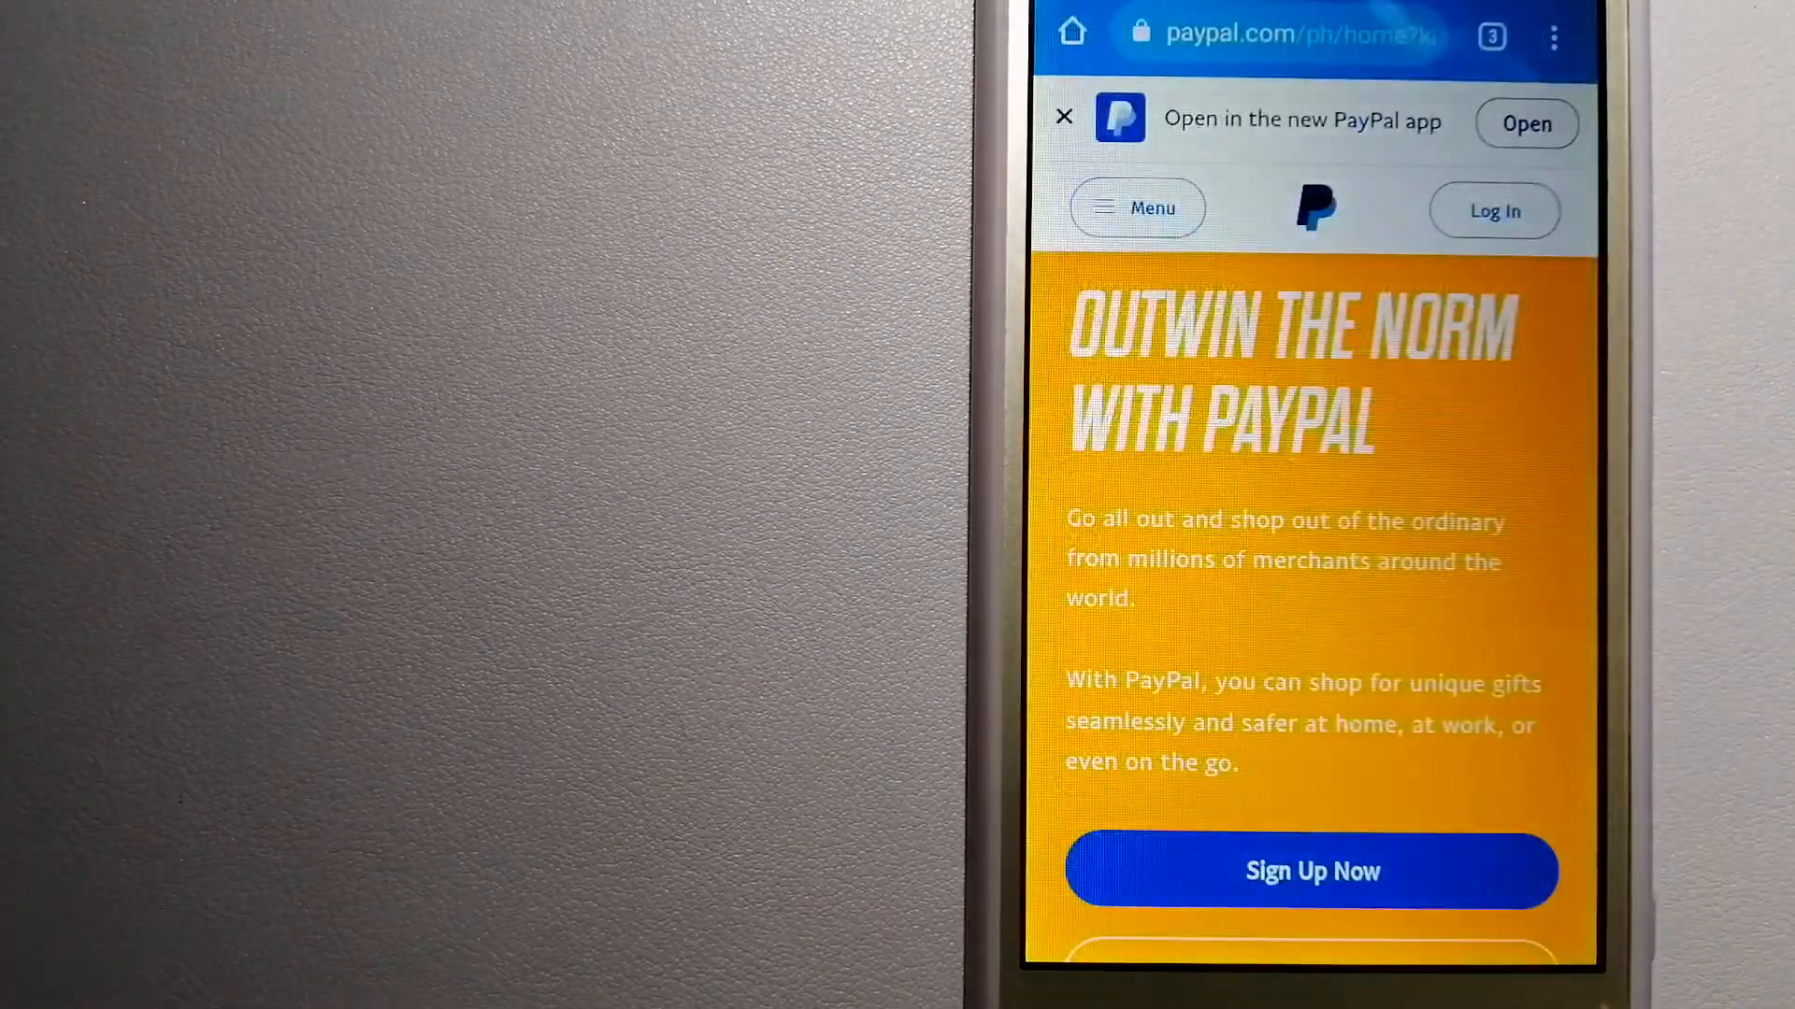
scroll("down", 3)
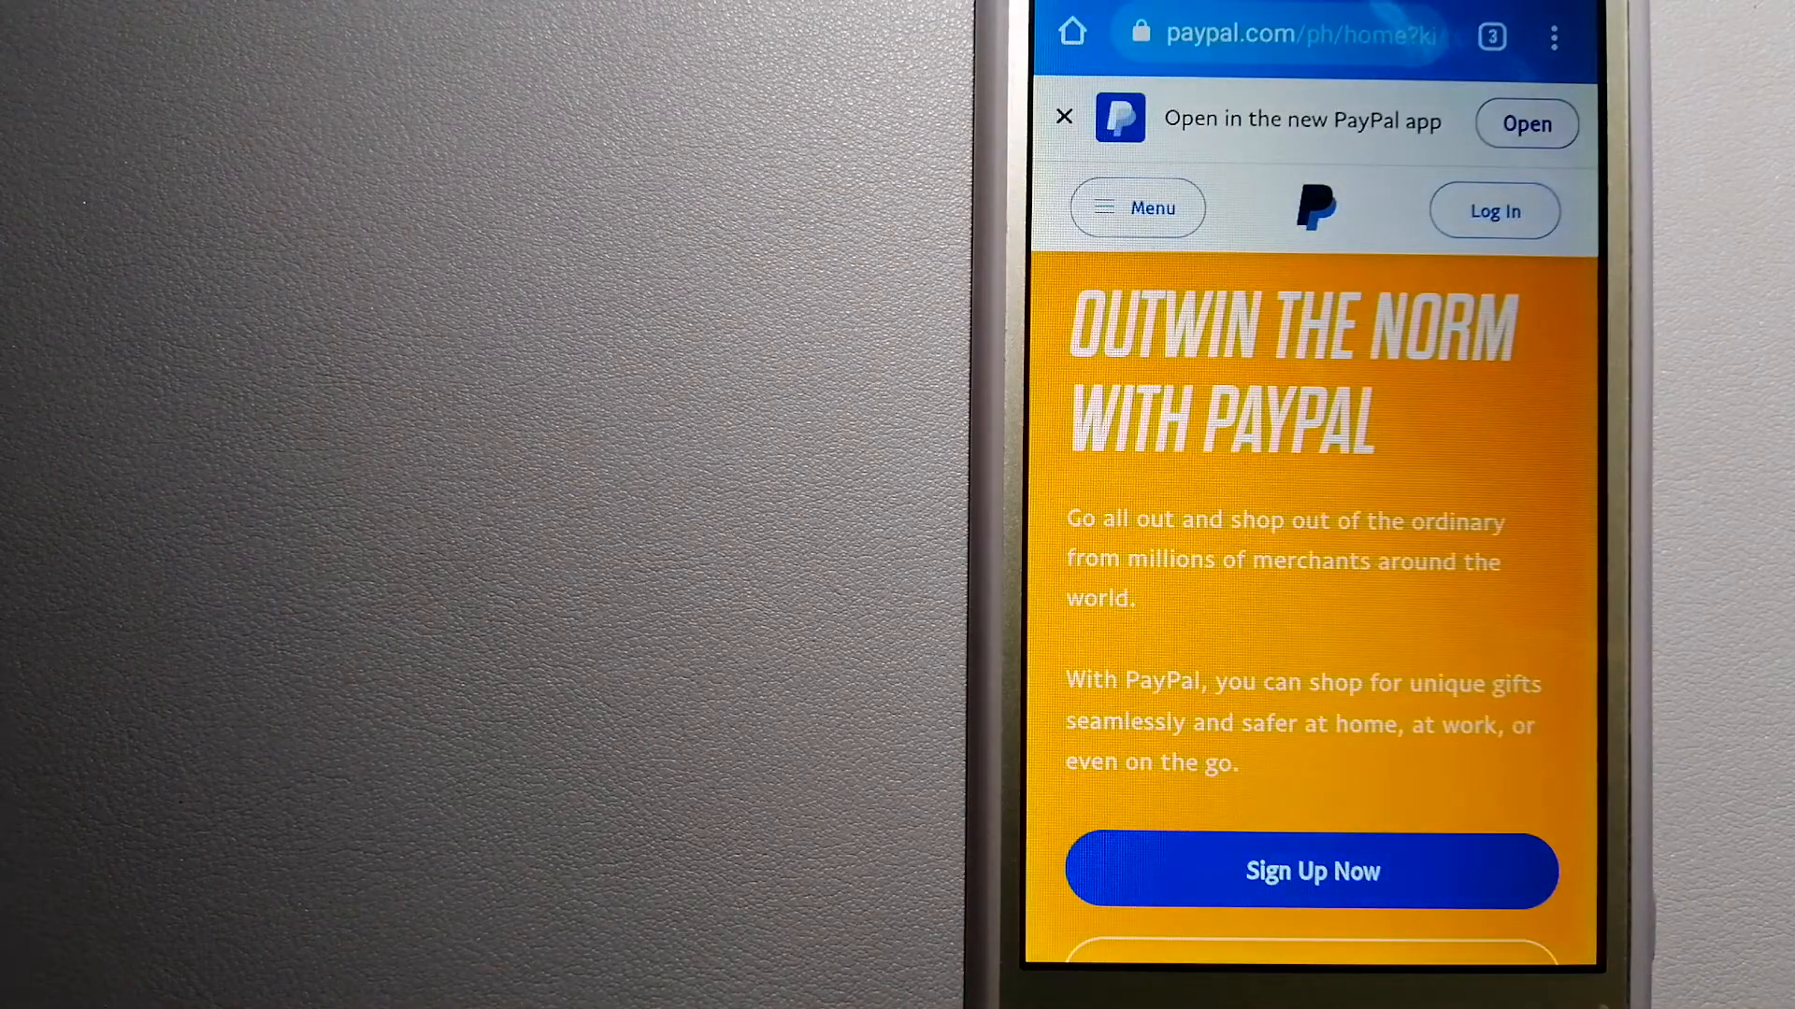
scroll("down", 3)
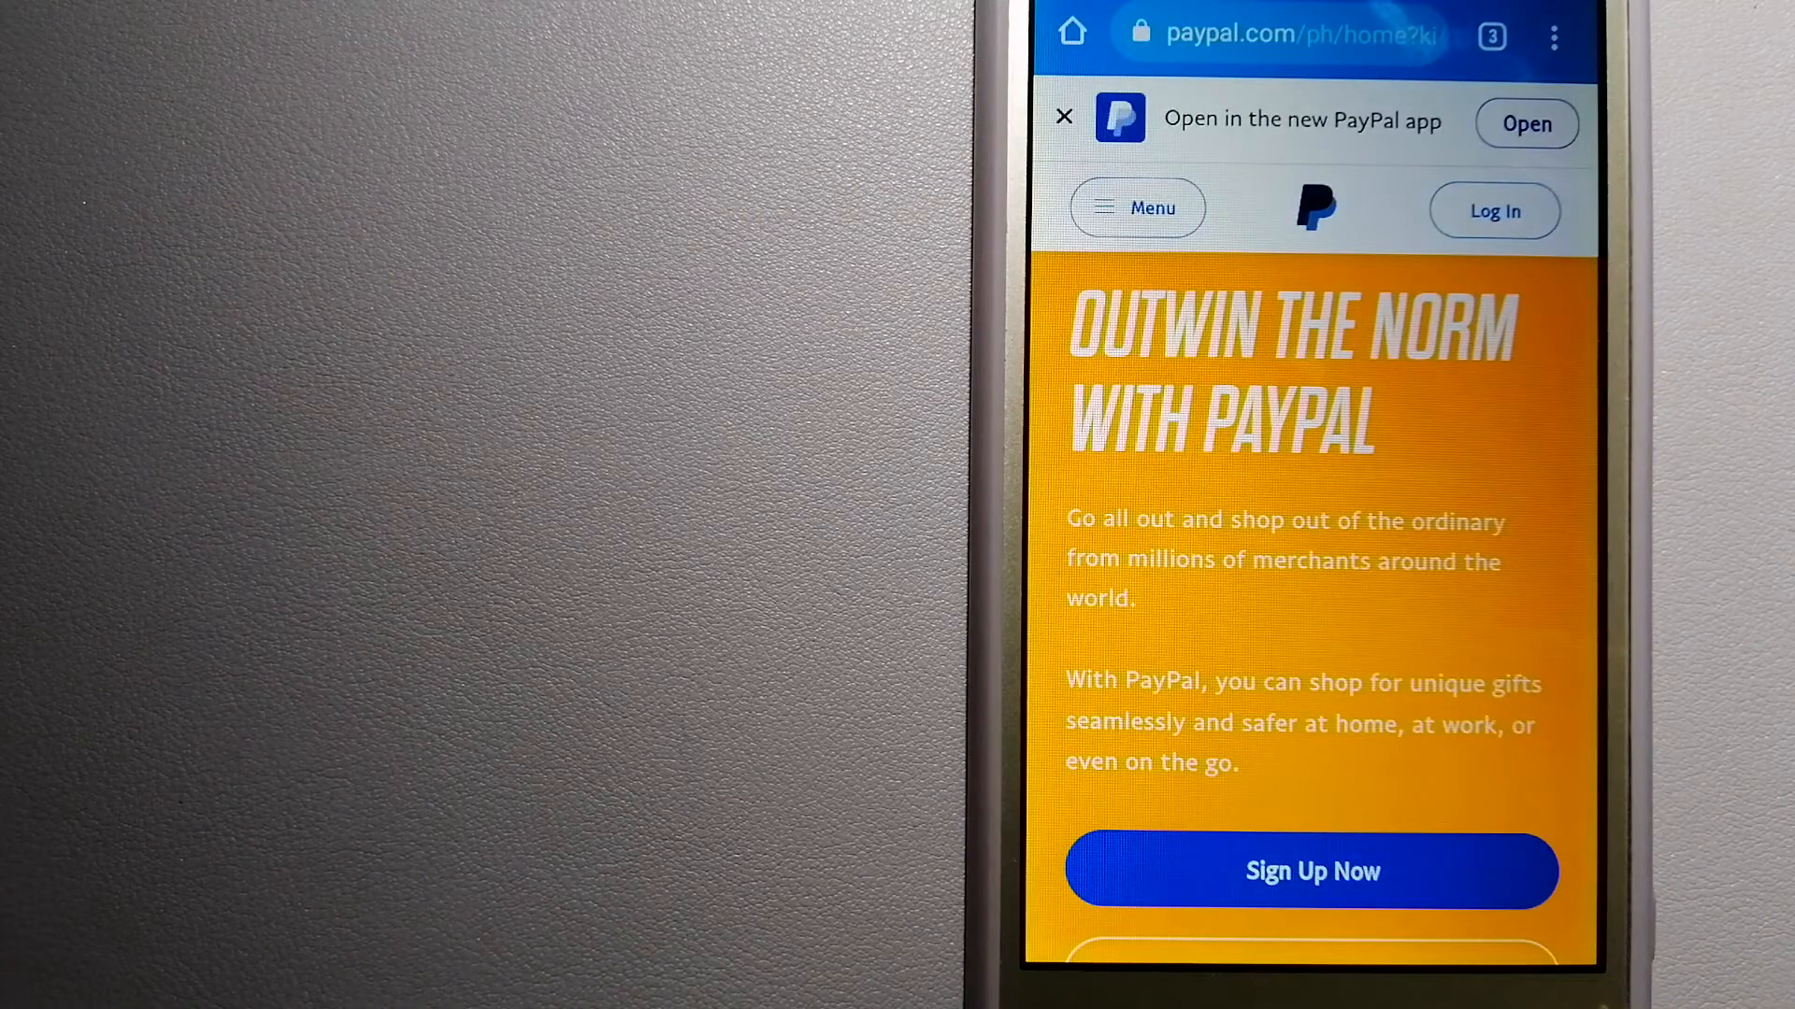
scroll("down", 3)
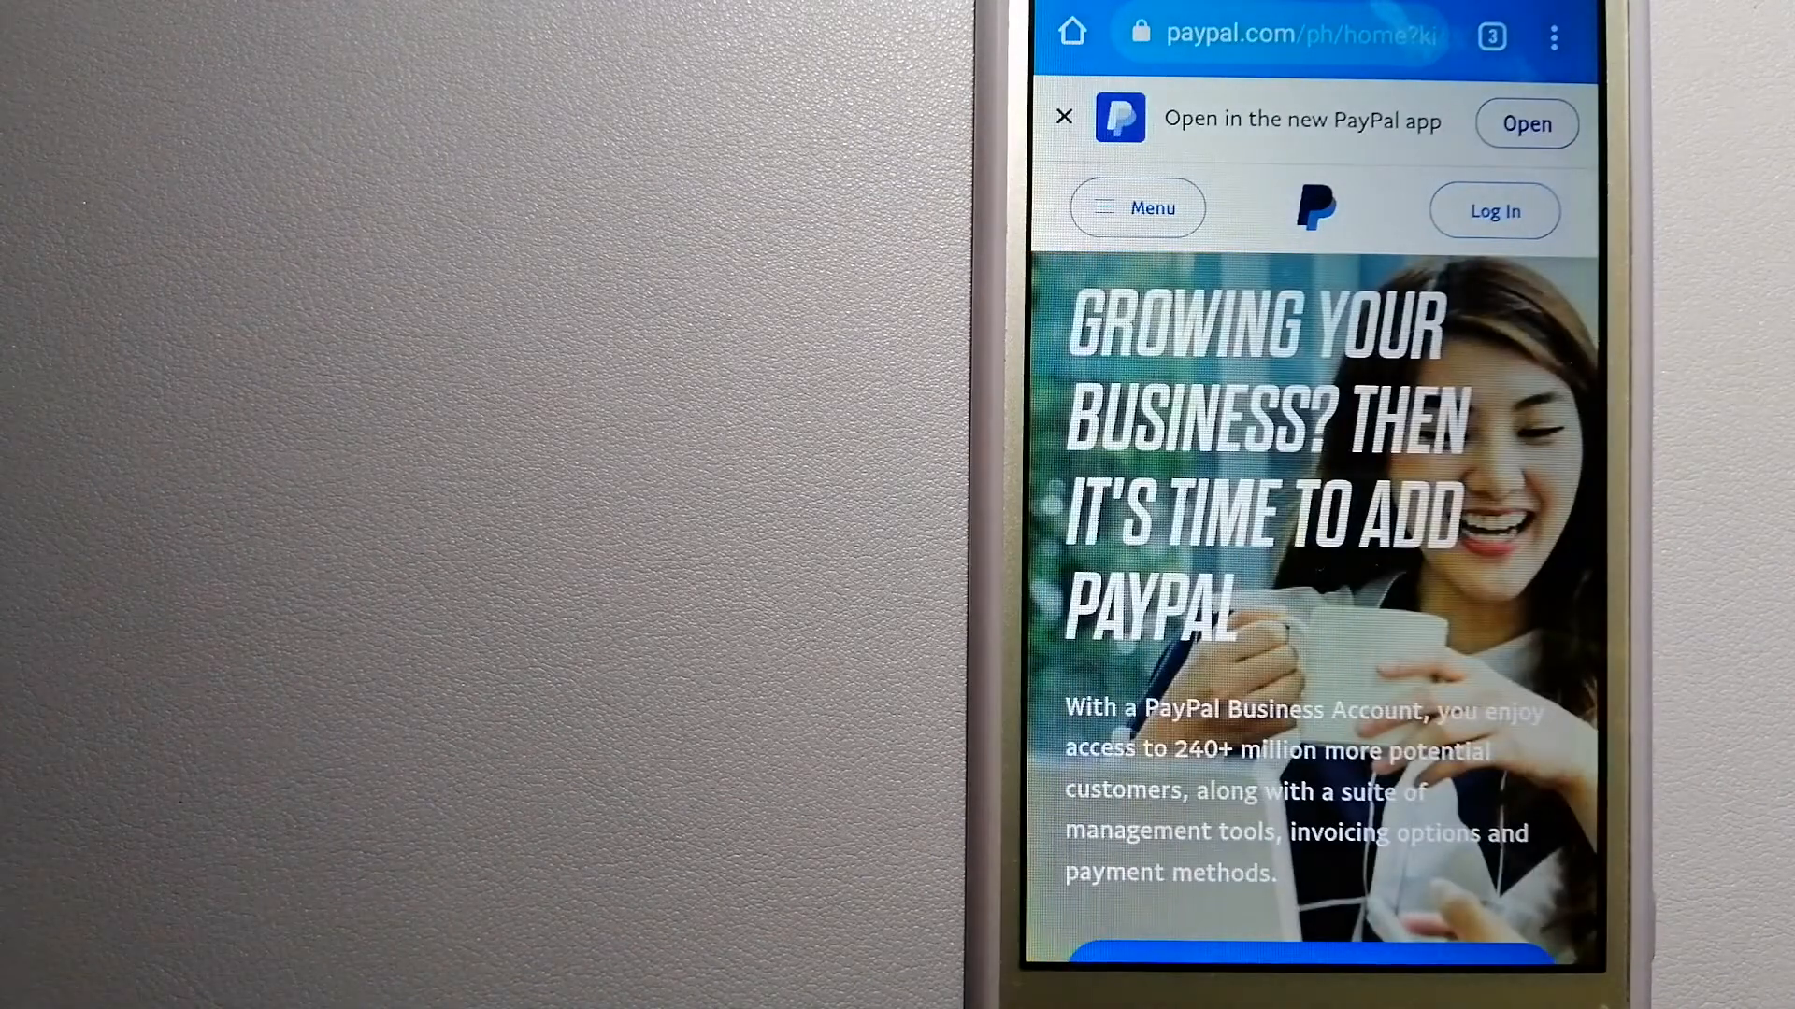